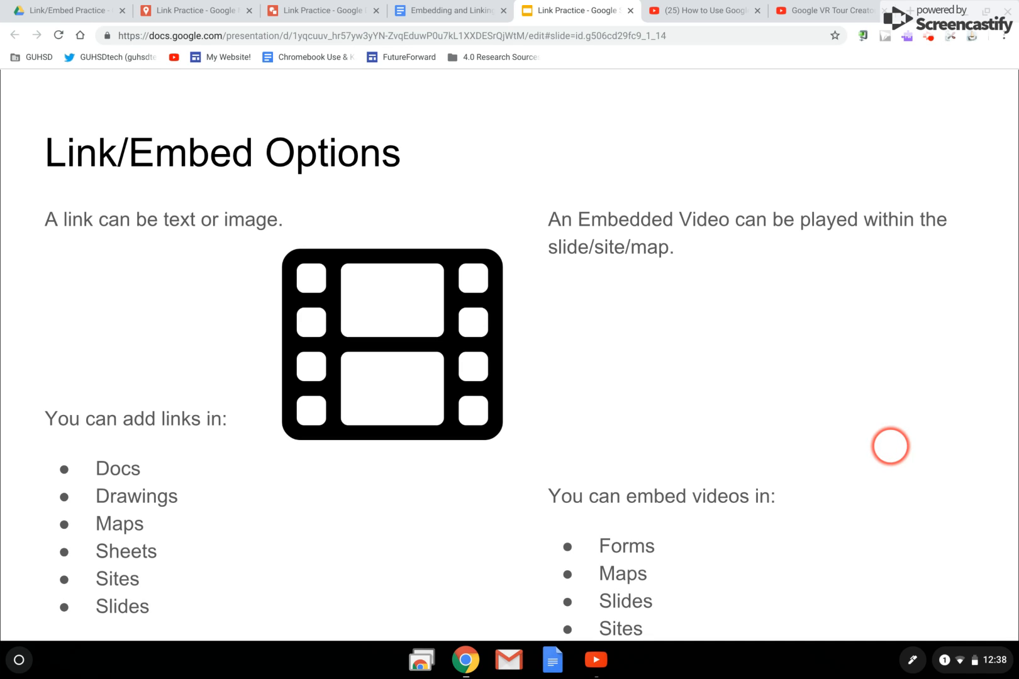
mouse_move(557, 303)
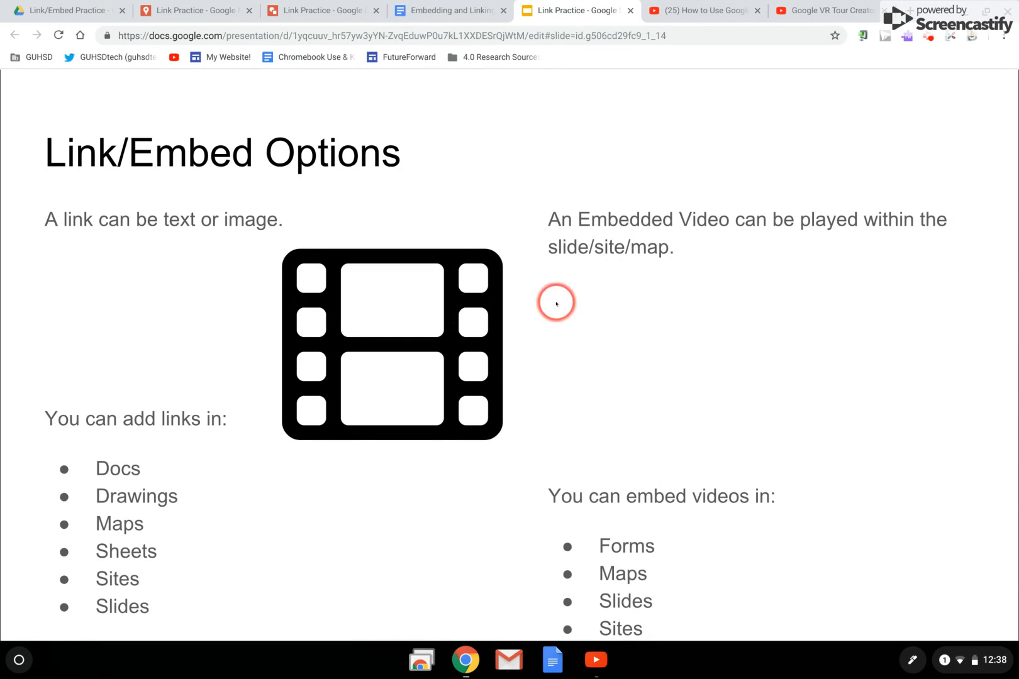
mouse_move(371, 234)
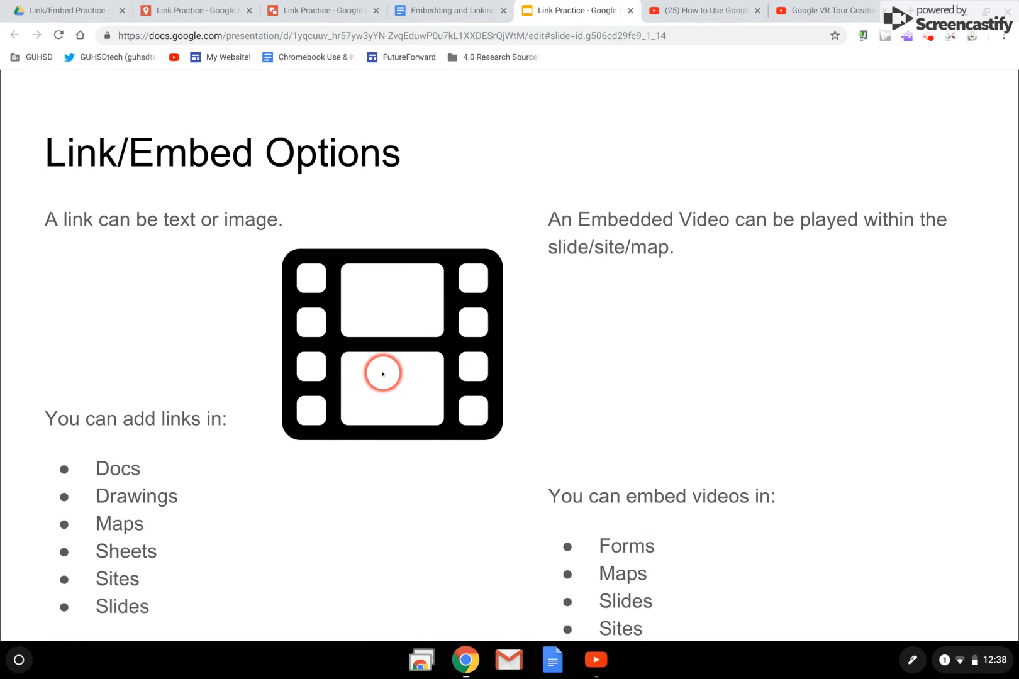
mouse_move(677, 10)
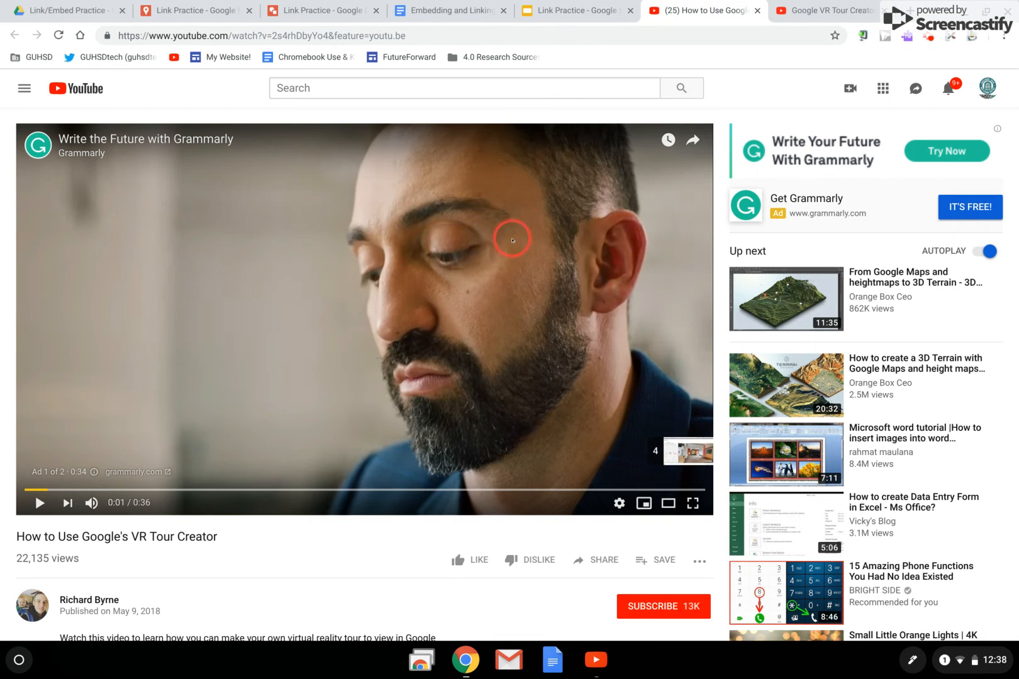
mouse_move(591, 561)
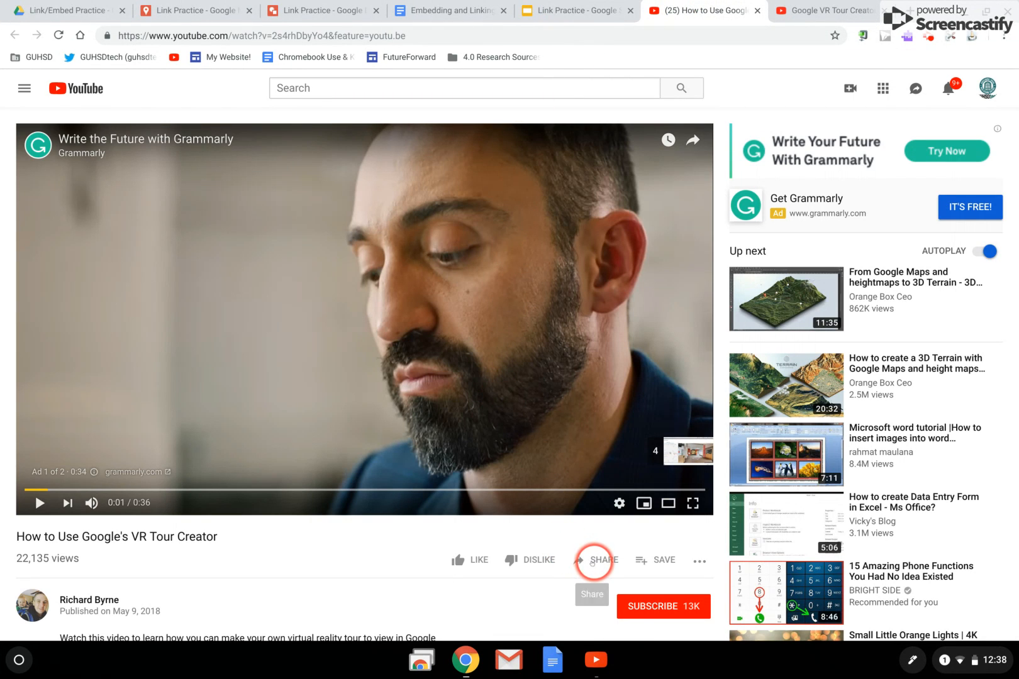
Copy the short share link of the How to Use Google's VR Tour Creator video.
left_click(593, 560)
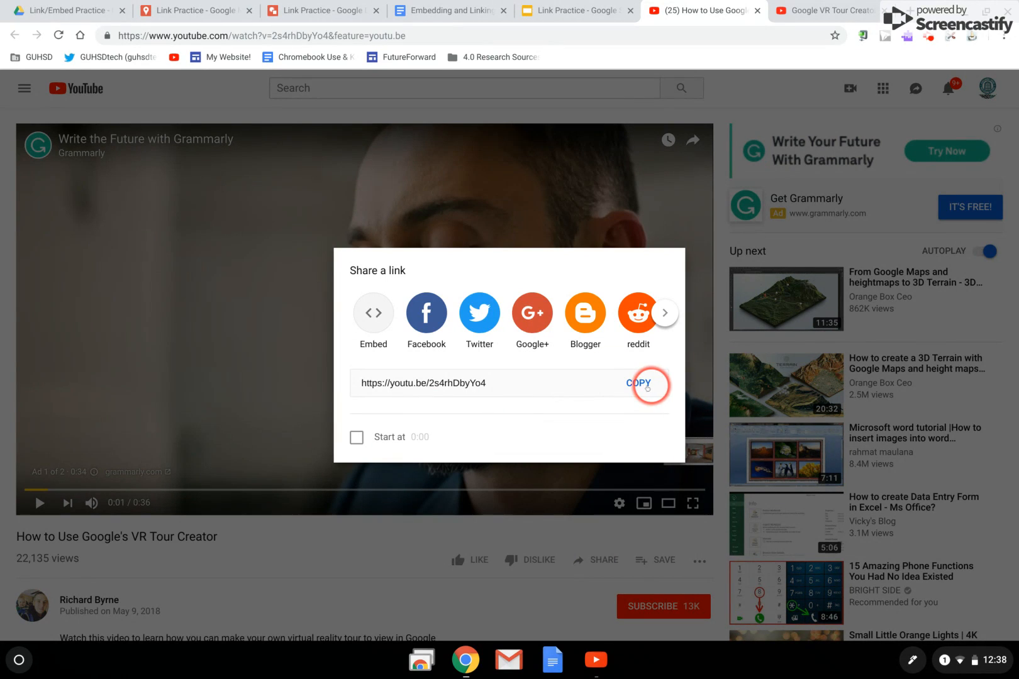
left_click(639, 383)
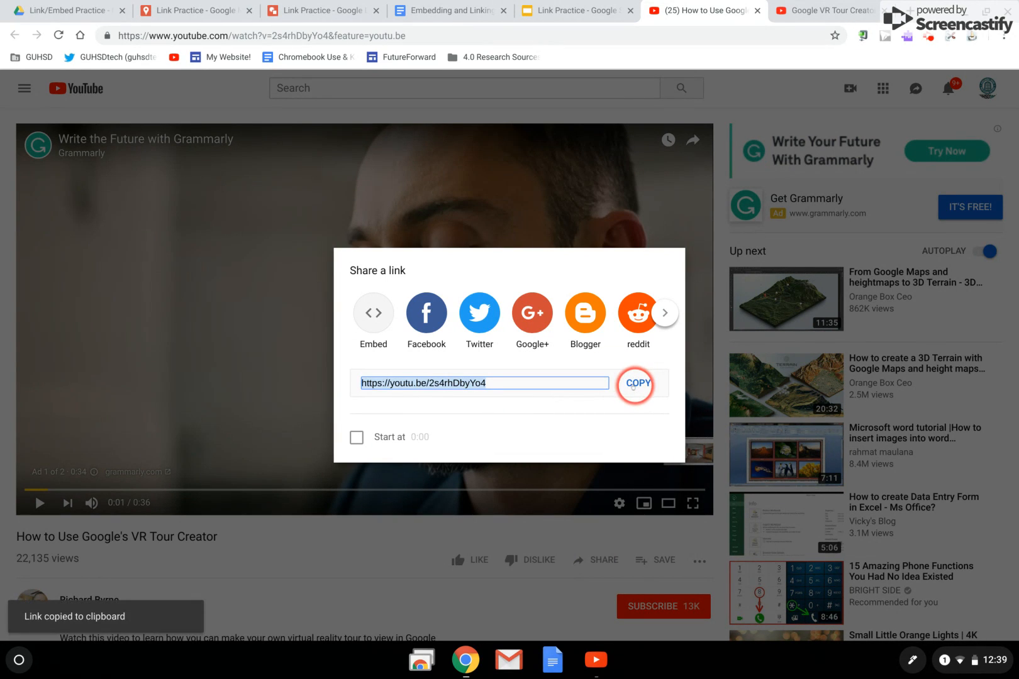
mouse_move(564, 14)
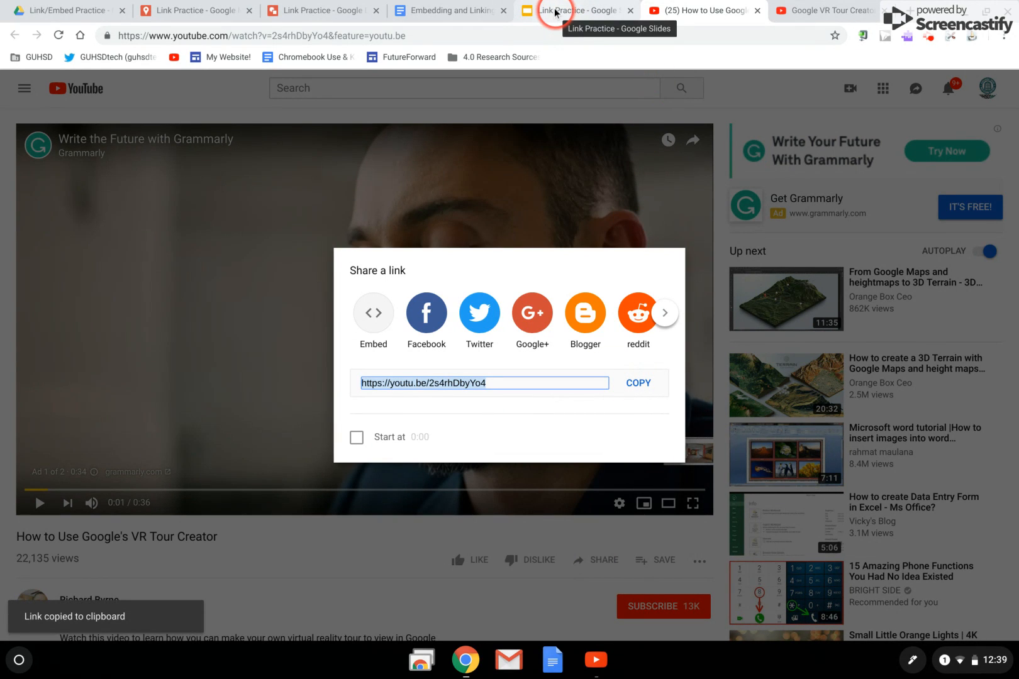
Return to the Link Practice deck and leave the full-screen slideshow.
left_click(556, 11)
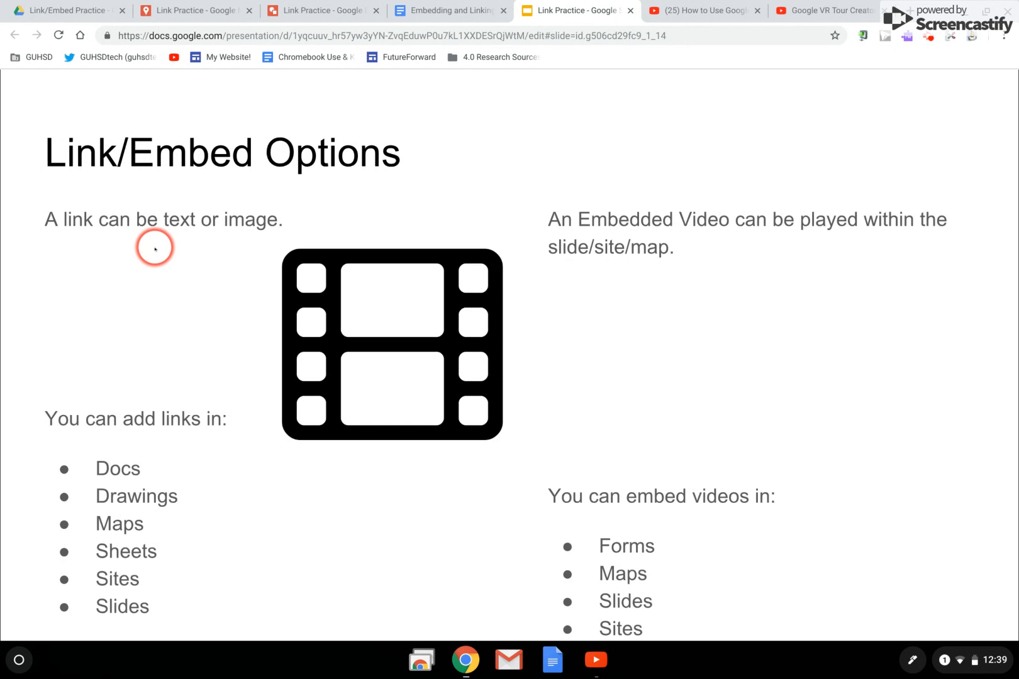
key("Escape")
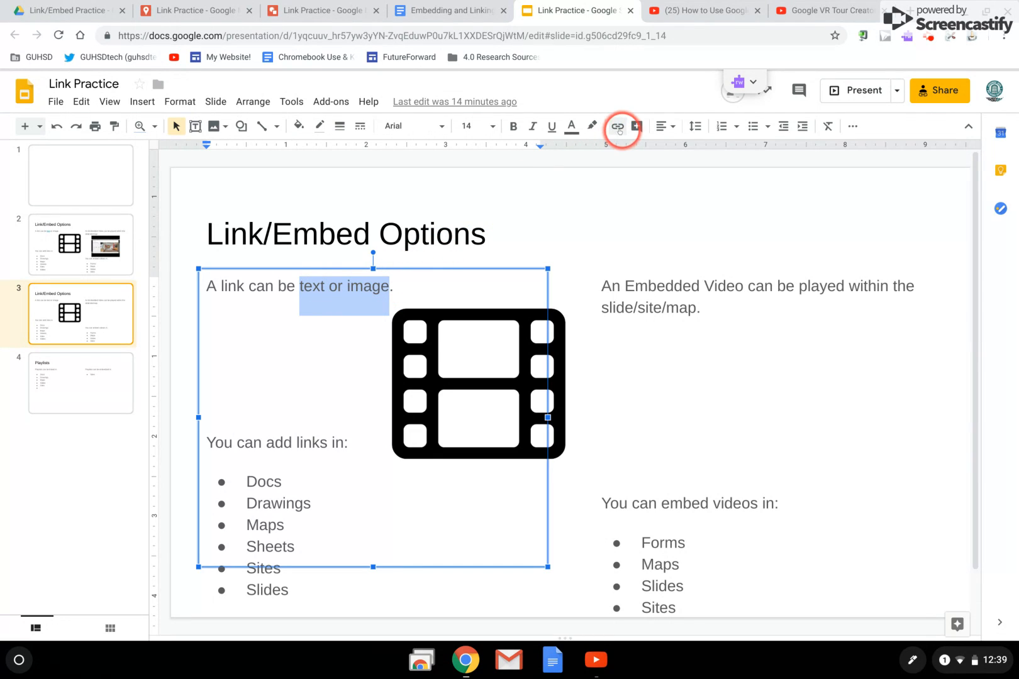
mouse_move(617, 127)
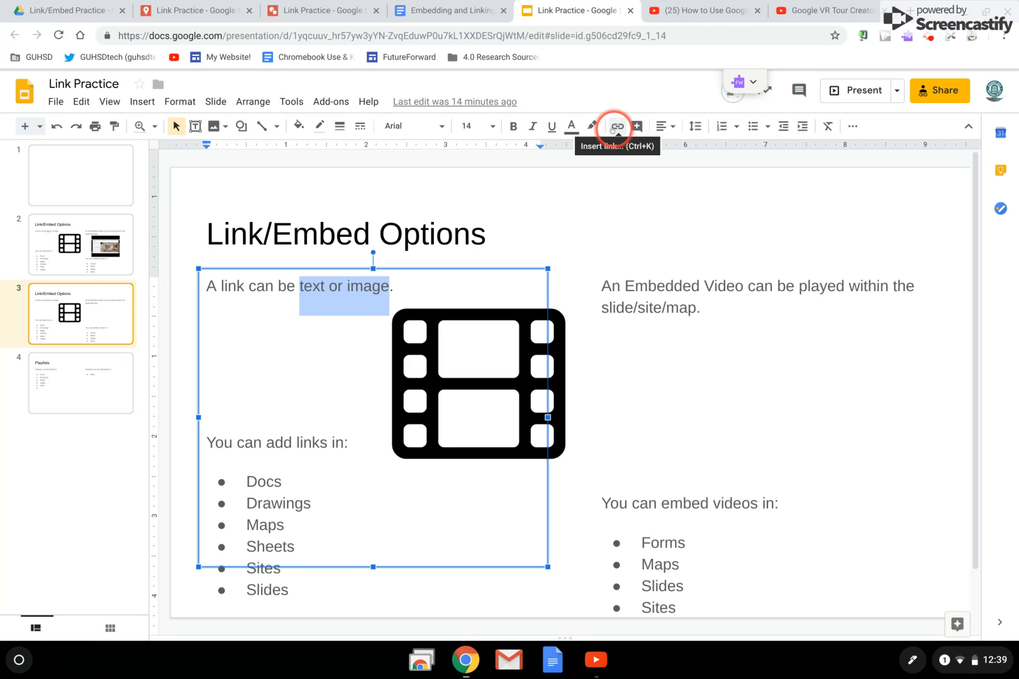
left_click(616, 127)
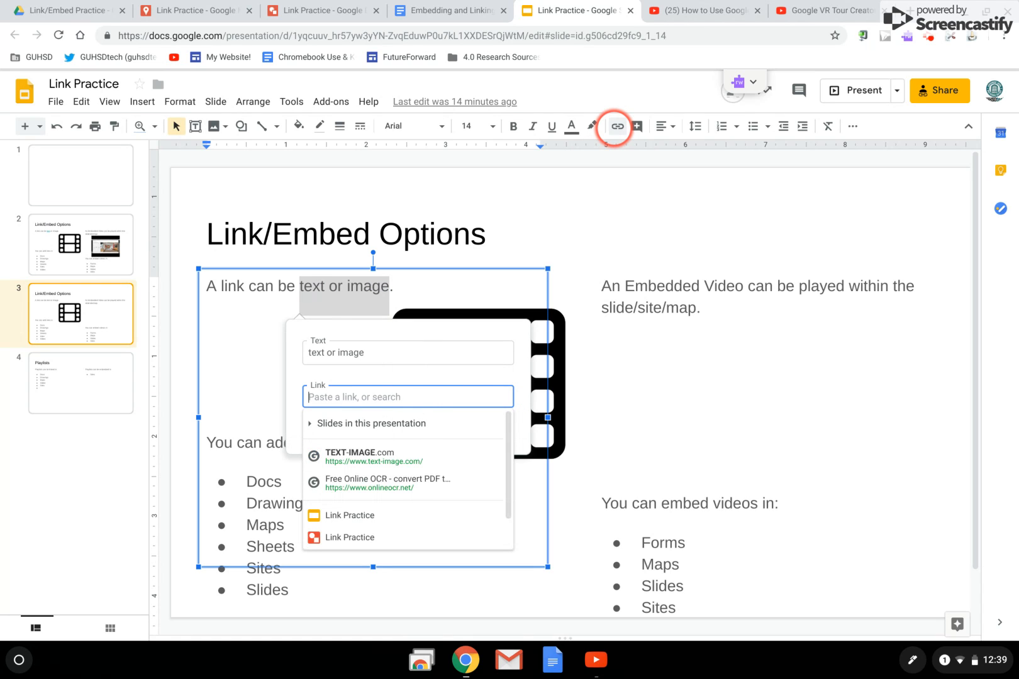
type("https://youtu.be/2s4rhDbyYo4")
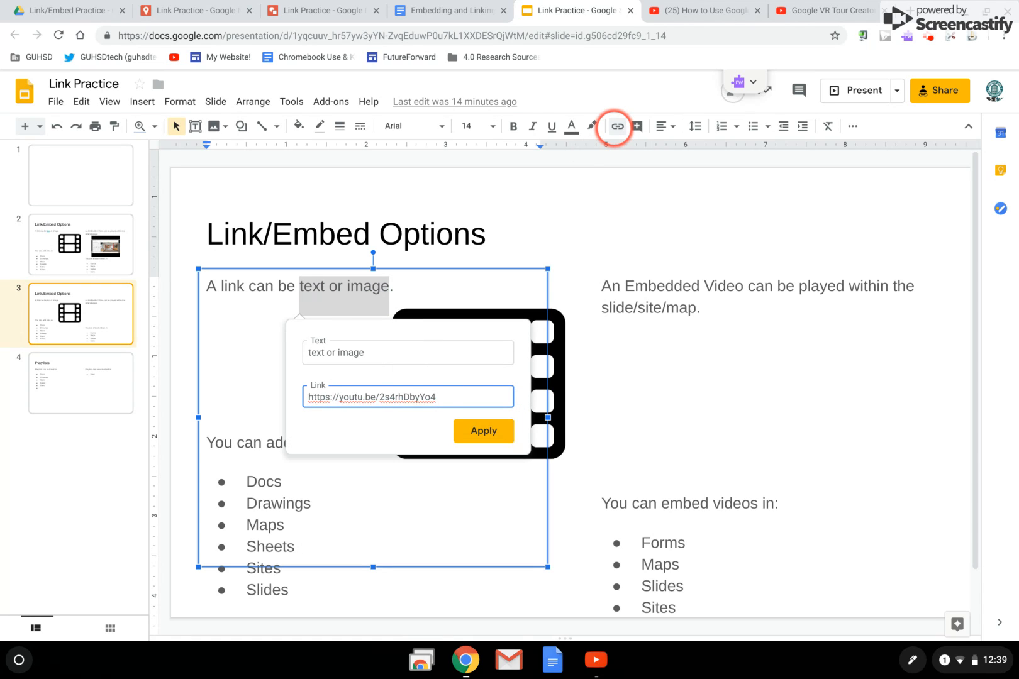
left_click(483, 431)
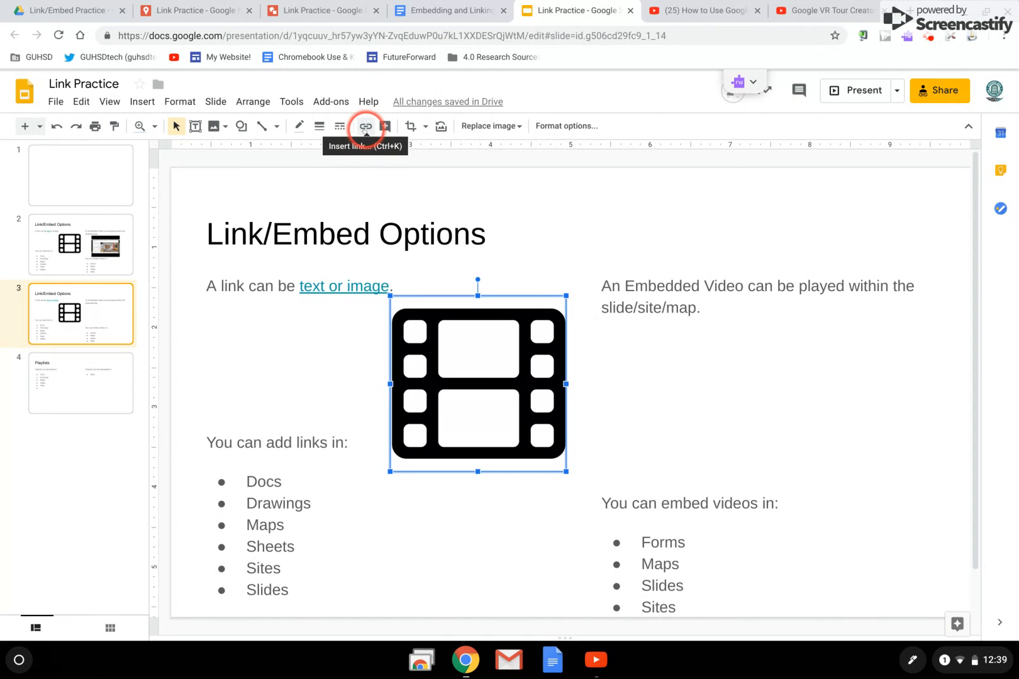
left_click(365, 126)
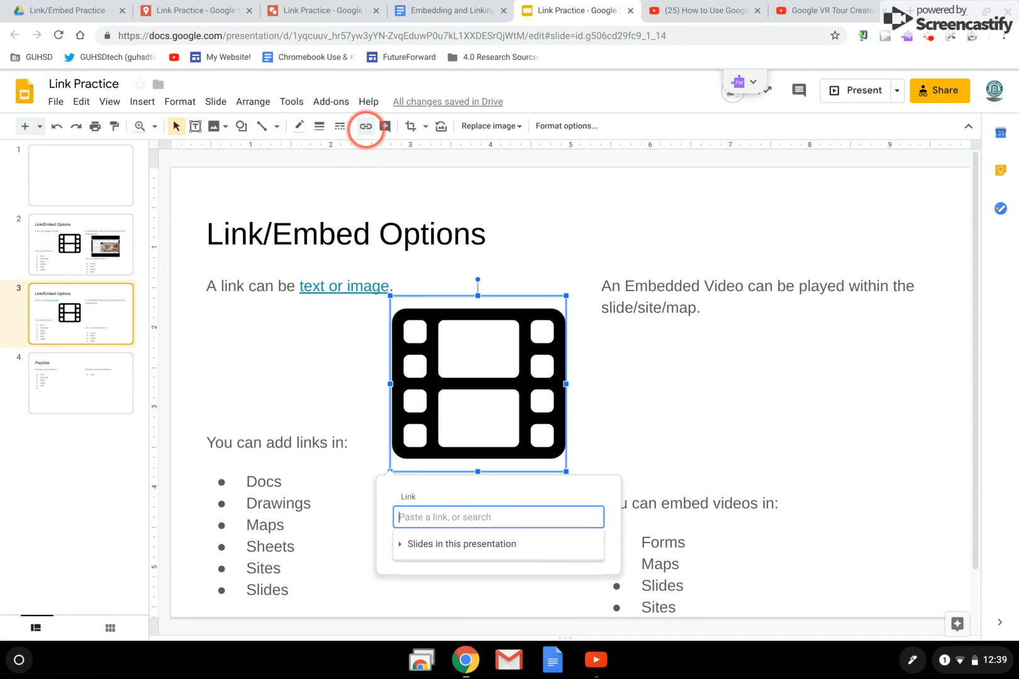
type("https://youtu.be/2s4rhDbyYo4")
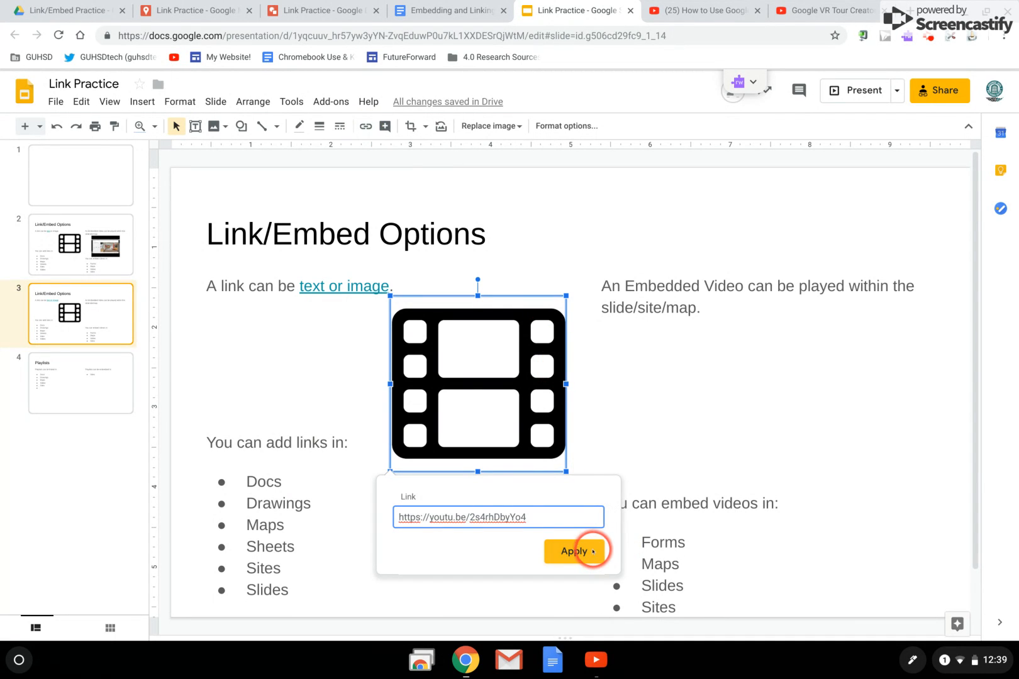
left_click(574, 553)
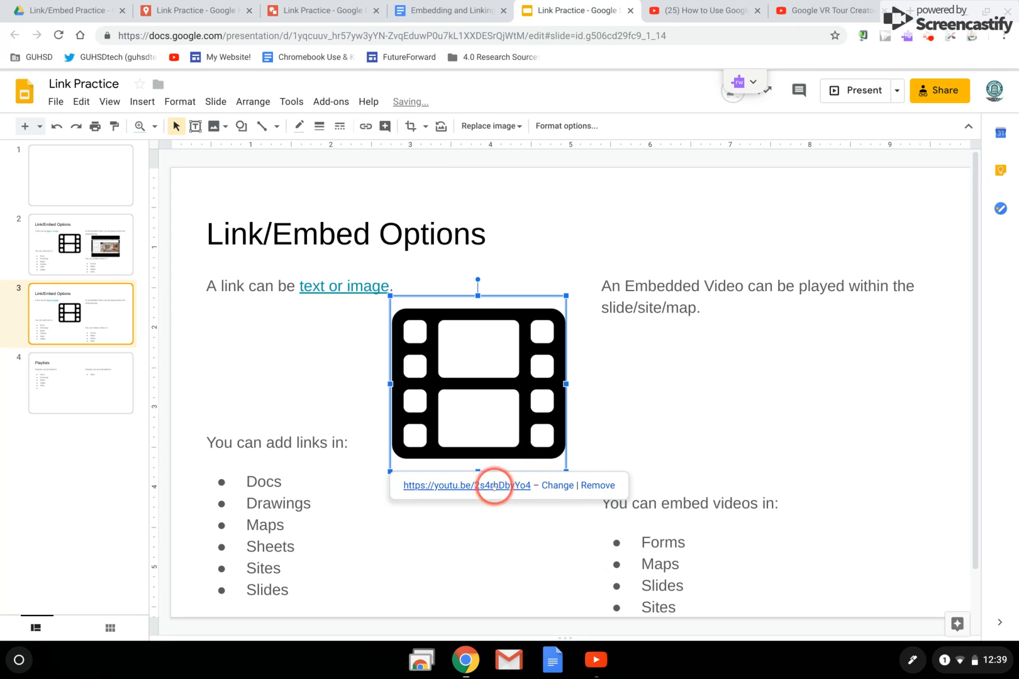